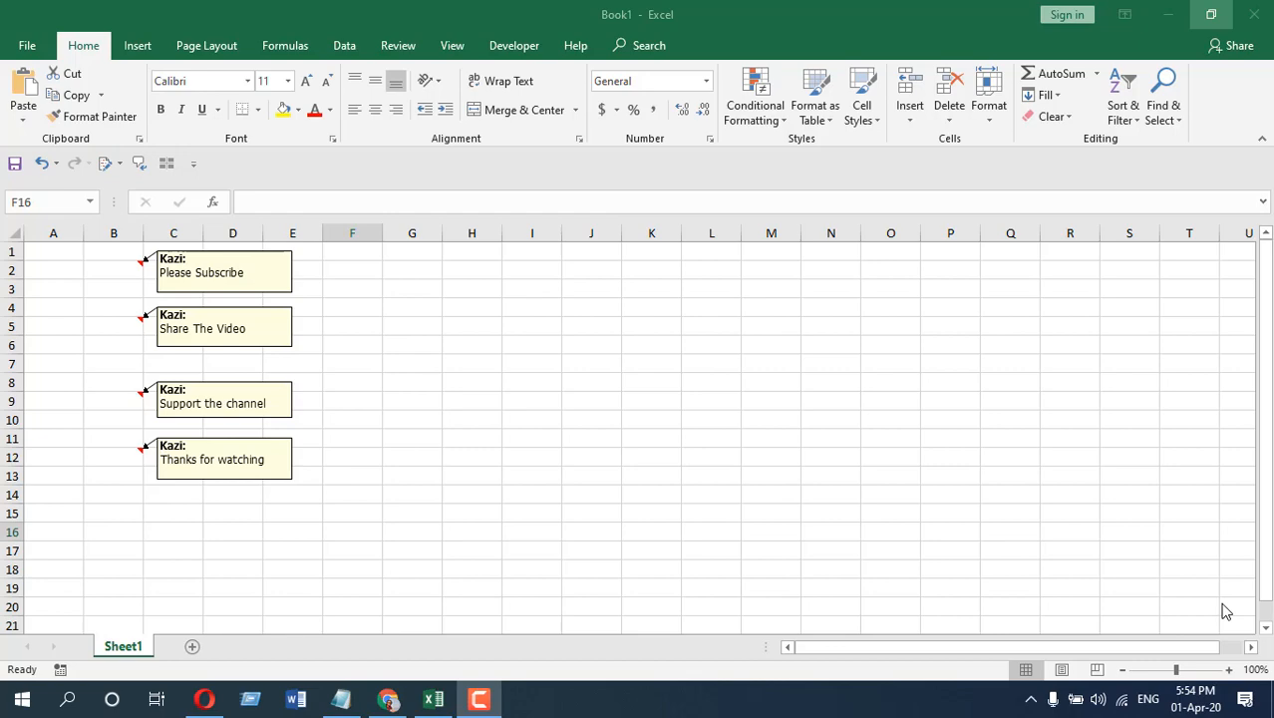
{"action": "mouse_move", "coordinate": [196, 415]}
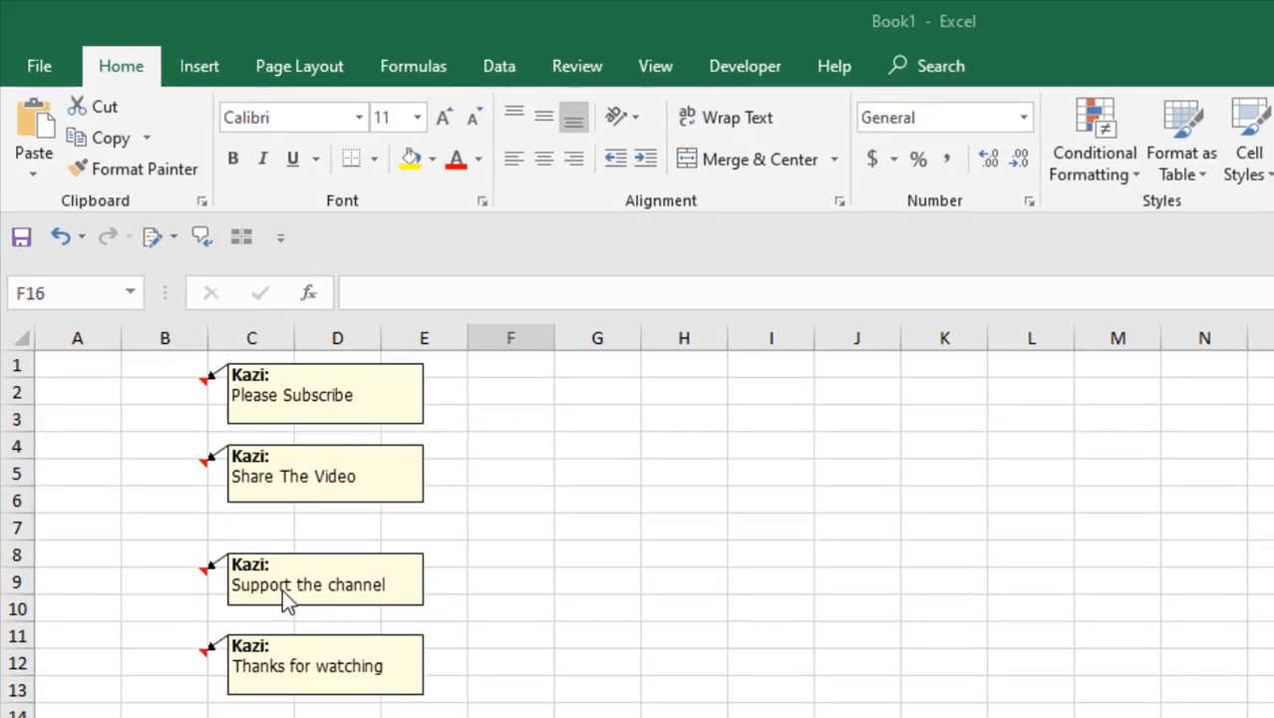
{"action": "mouse_move", "coordinate": [610, 625]}
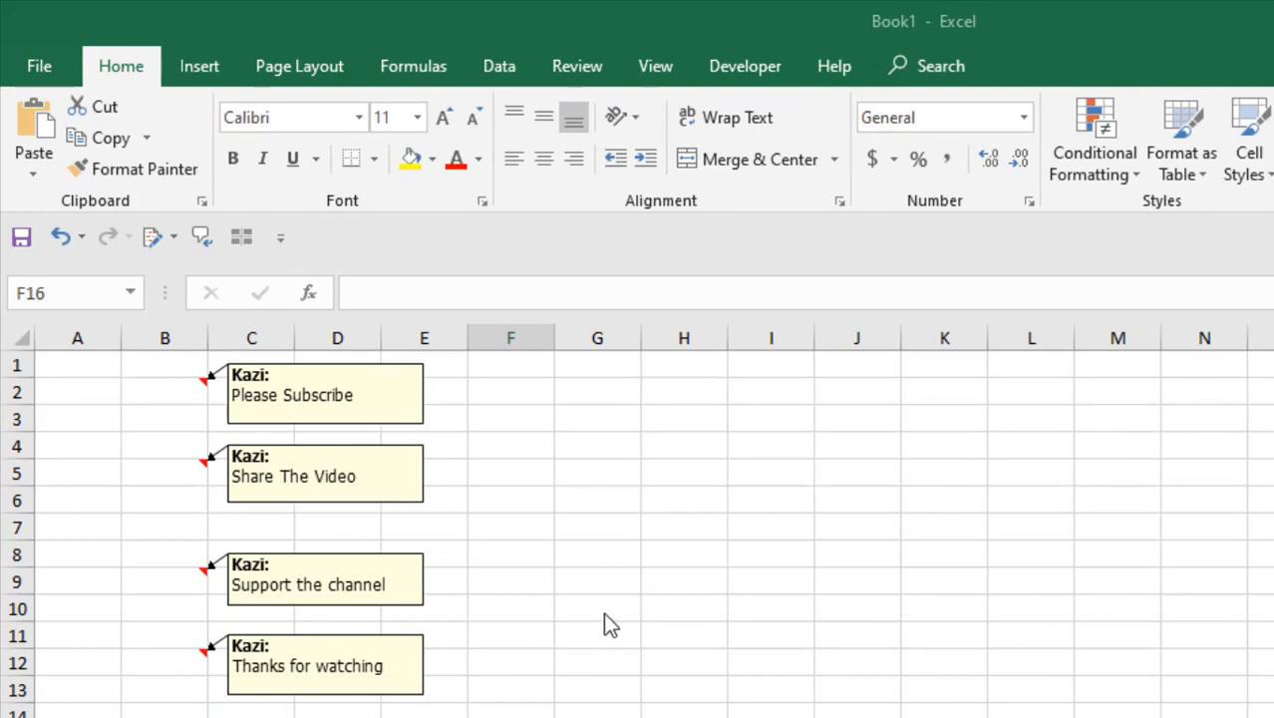
{"action": "mouse_move", "coordinate": [583, 643]}
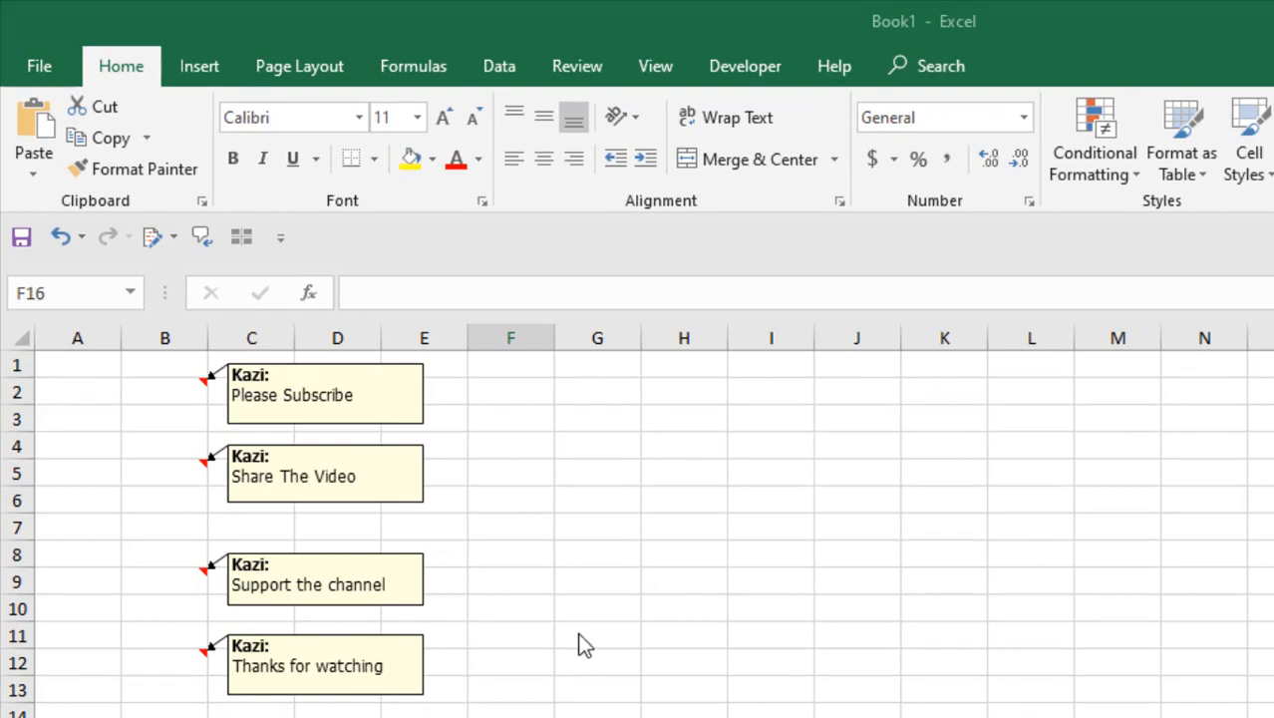
{"action": "mouse_move", "coordinate": [509, 610]}
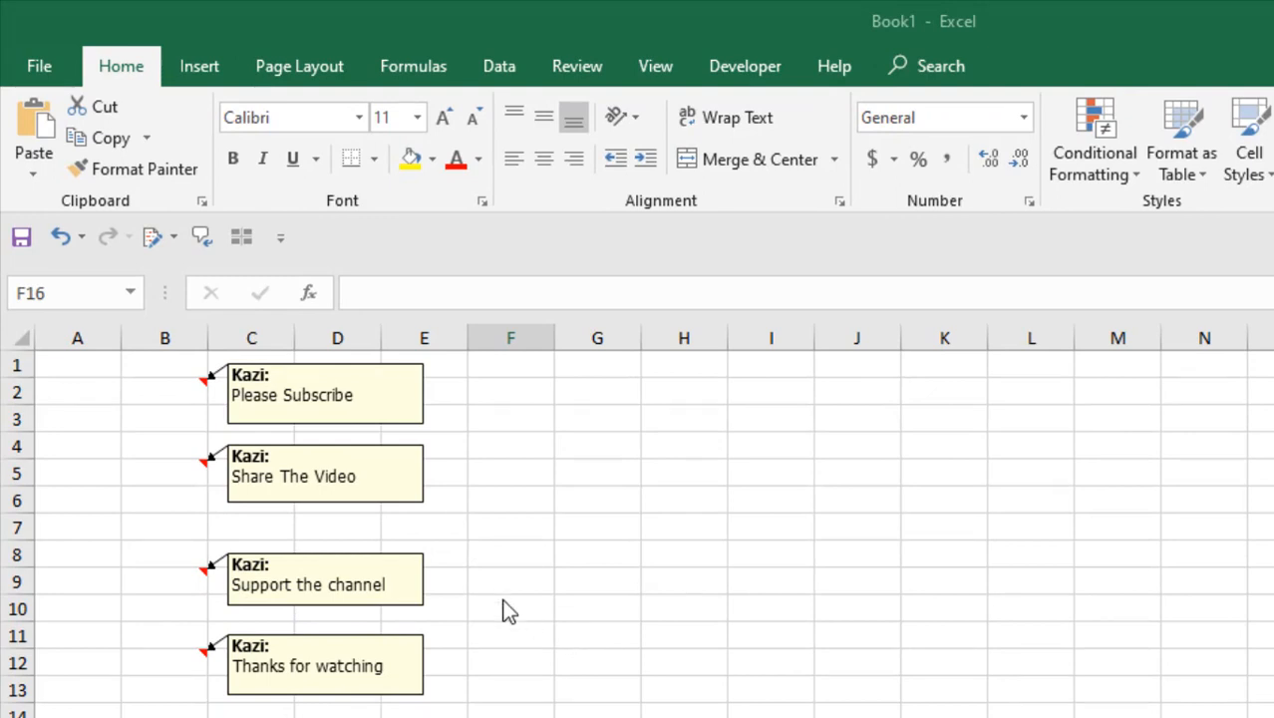
{"action": "mouse_move", "coordinate": [778, 117]}
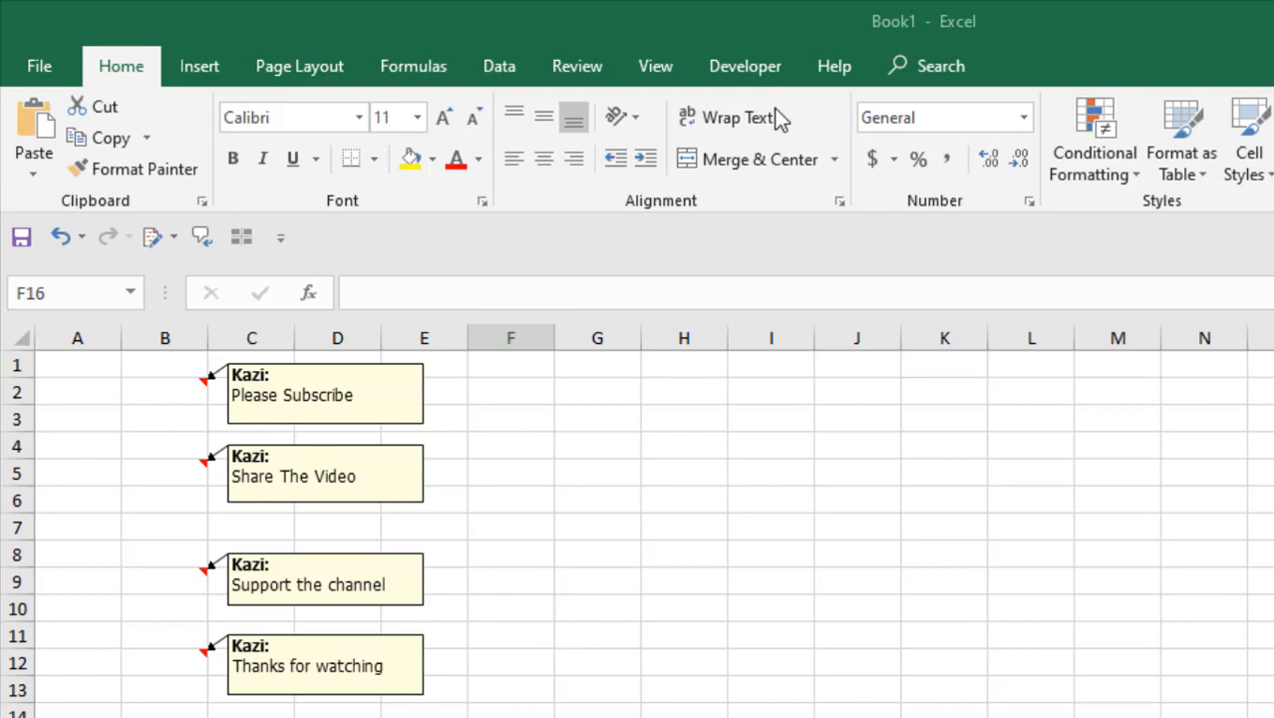
Step: Open the Visual Basic editor and insert Module1 for the CountComments macro
{"action": "left_click", "coordinate": [744, 66]}
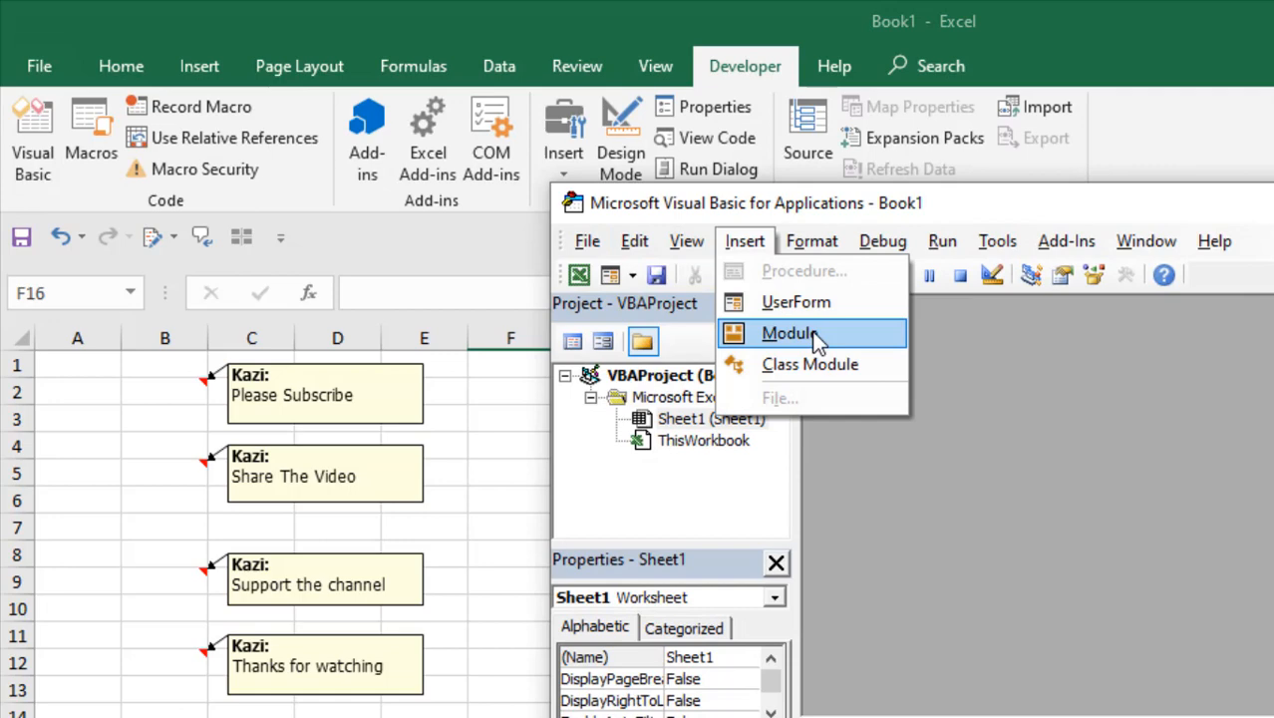
{"action": "left_click", "coordinate": [788, 333]}
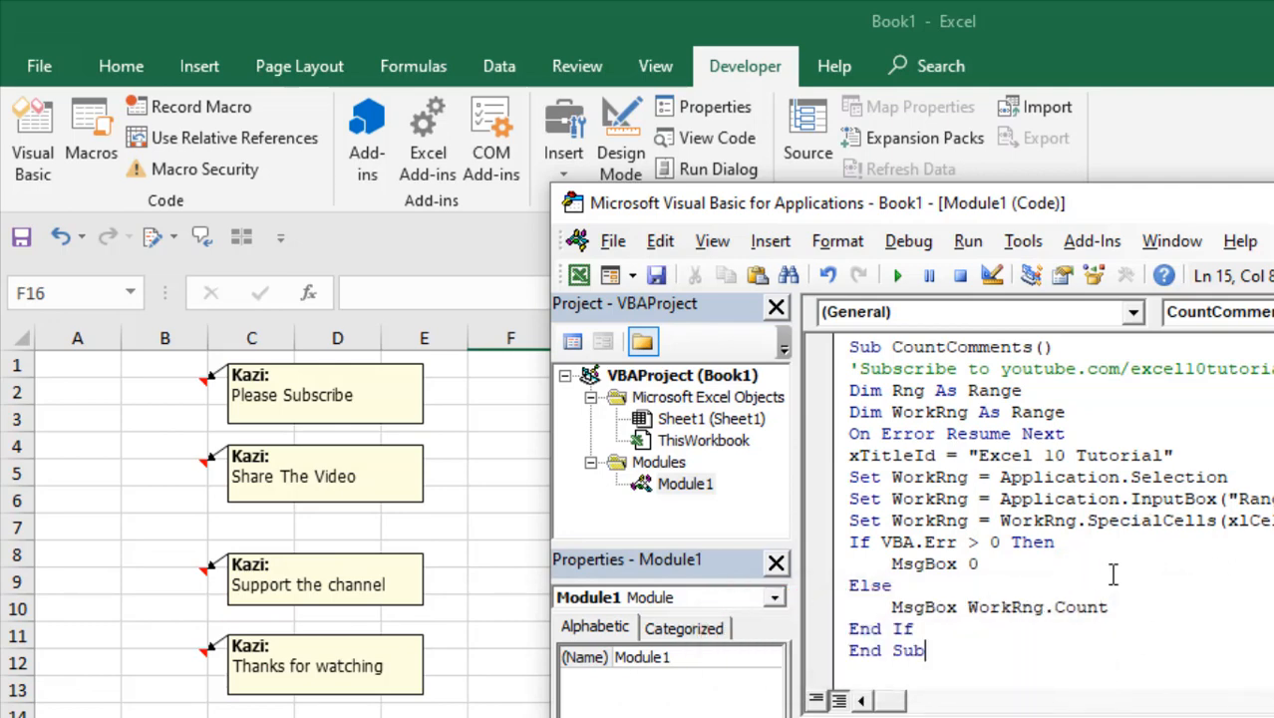
Step: Run CountComments over range A1:D19, reporting 4 commented cells
{"action": "left_click", "coordinate": [896, 275]}
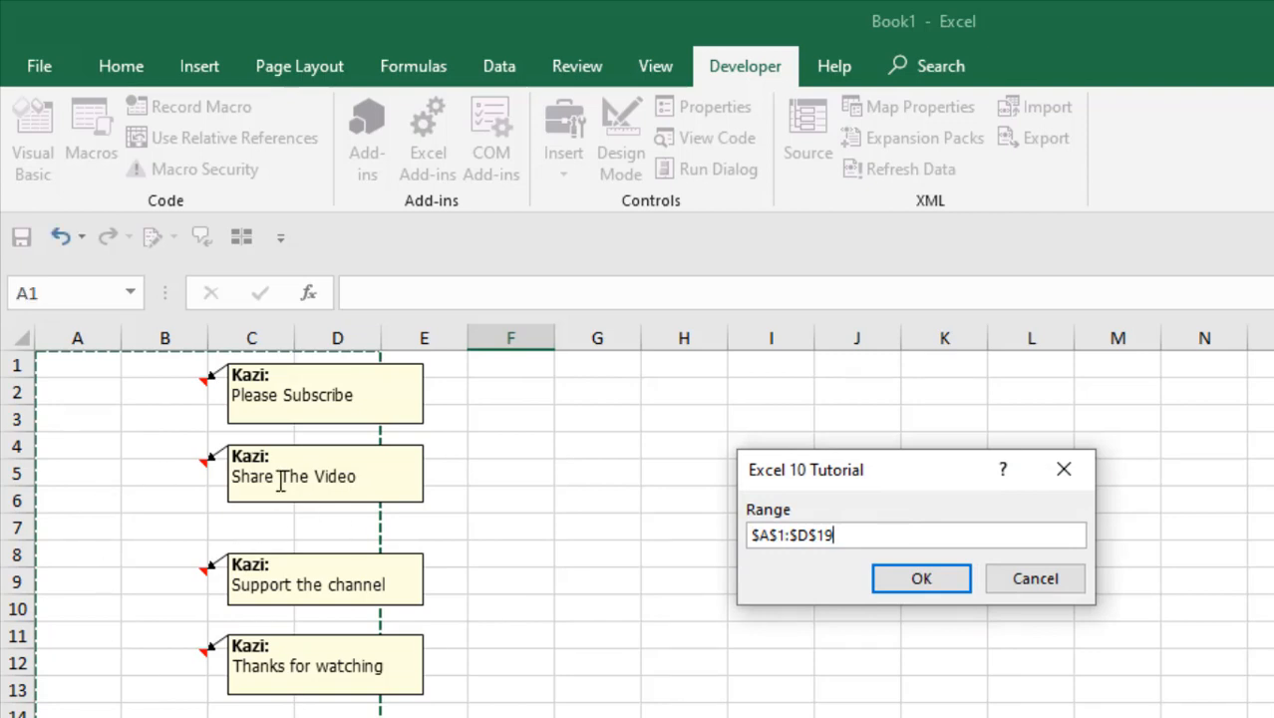
{"action": "mouse_move", "coordinate": [196, 406]}
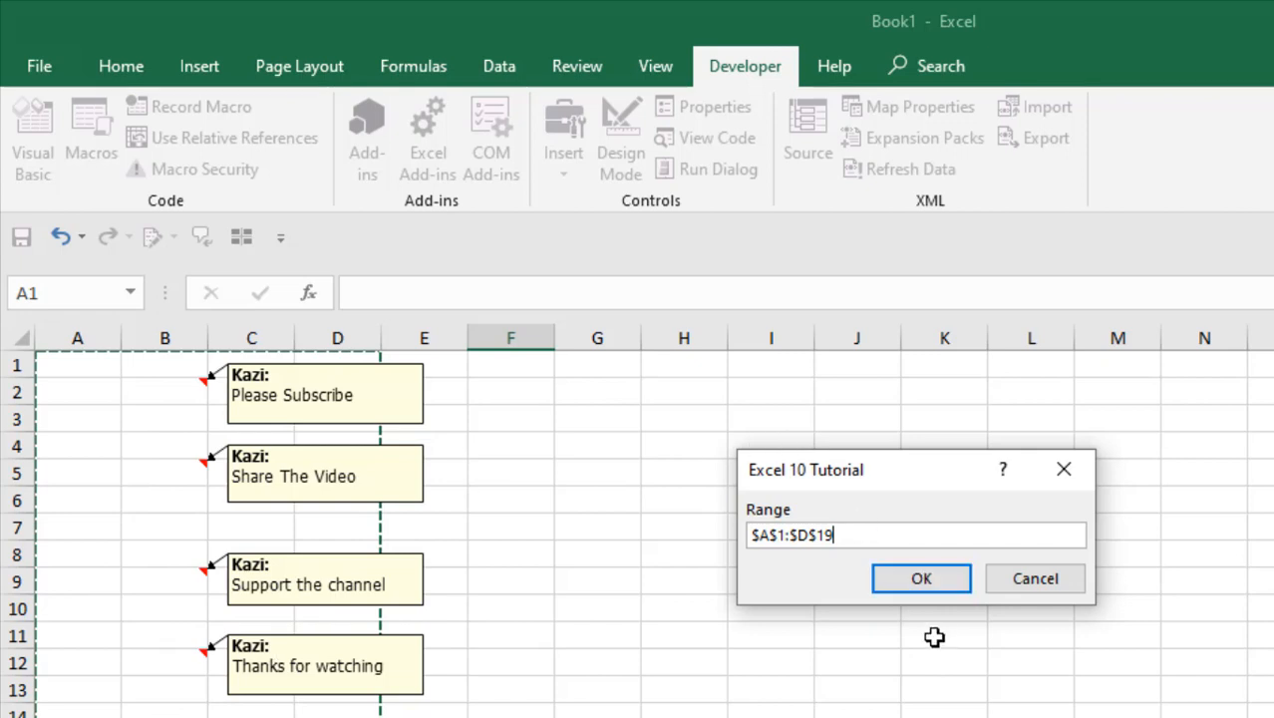
{"action": "left_click", "coordinate": [920, 578]}
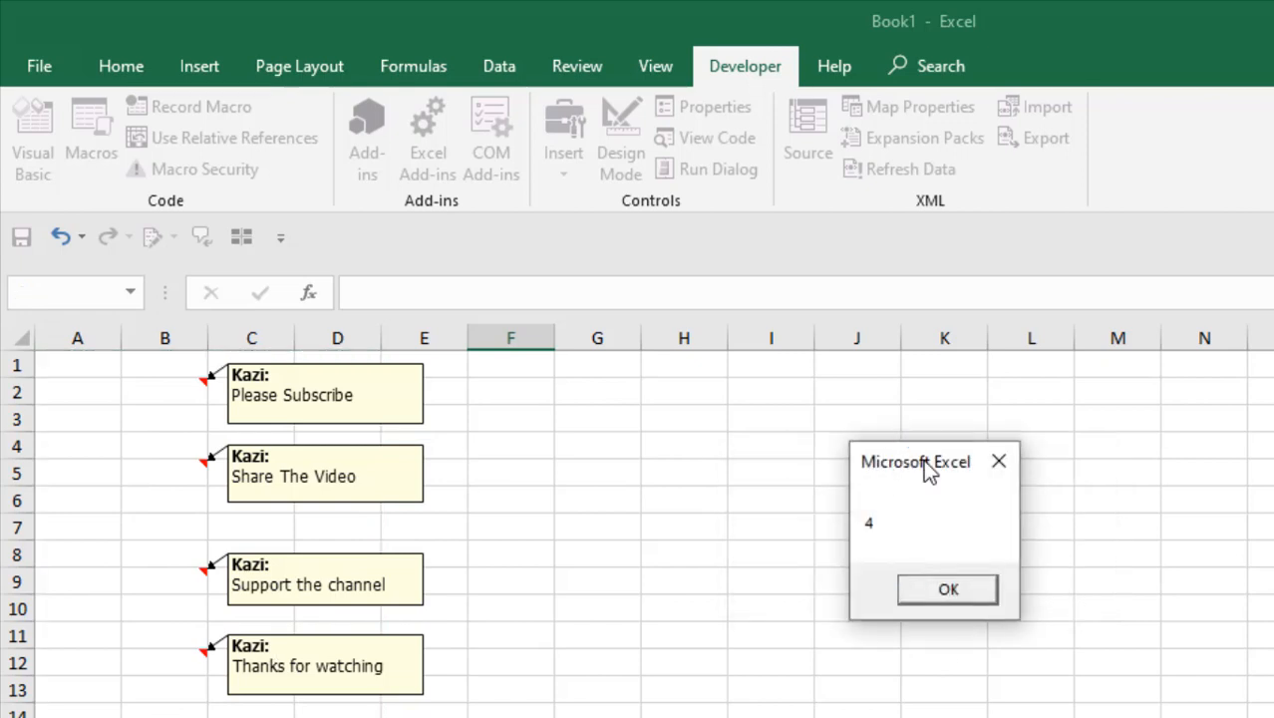
{"action": "left_click_drag", "start_coordinate": [915, 461], "coordinate": [592, 452]}
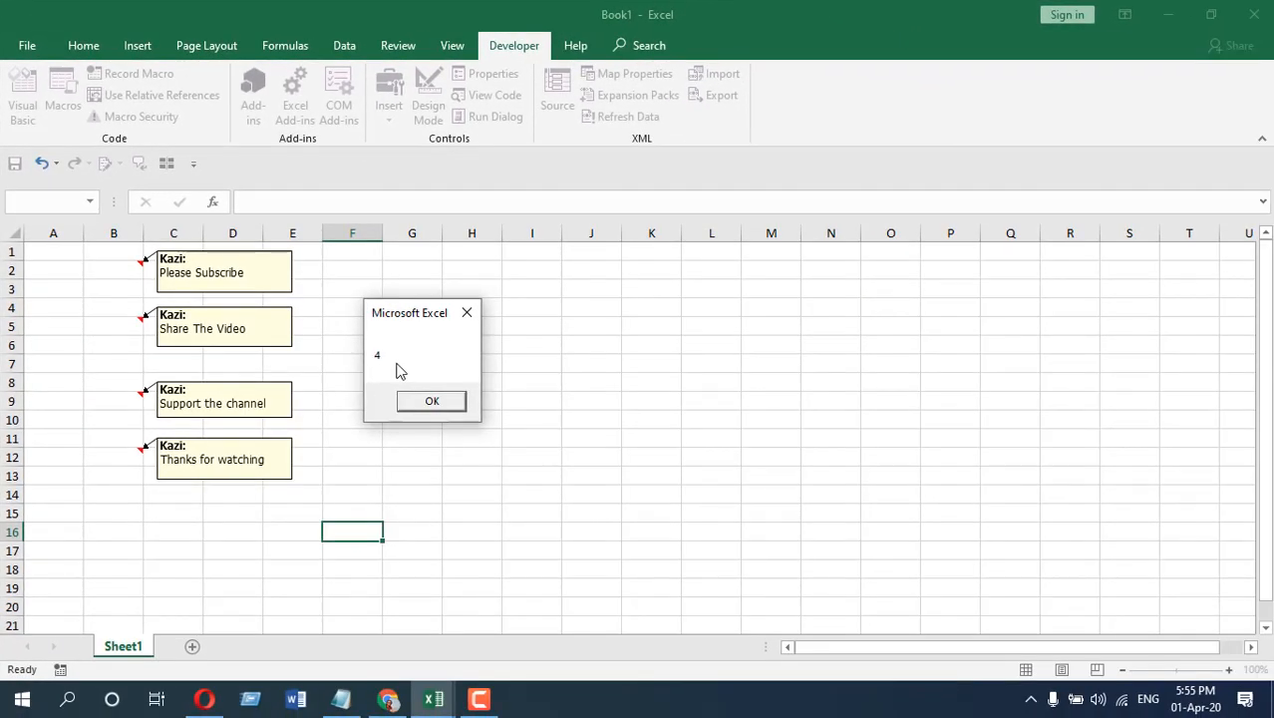
{"action": "mouse_move", "coordinate": [393, 364]}
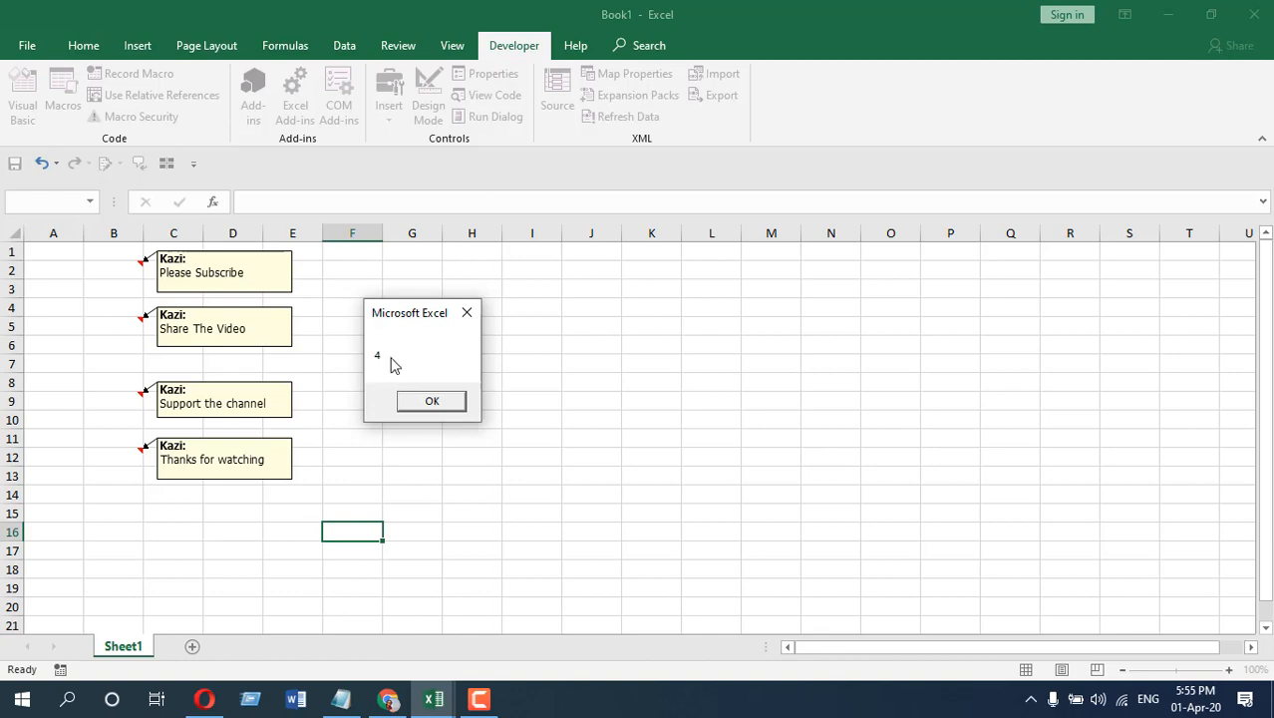